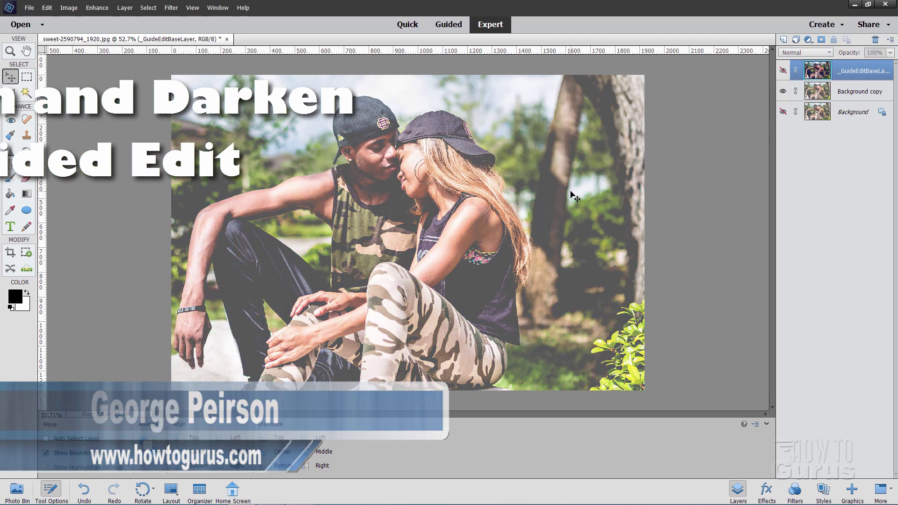
- Delete the Background copy and guided-edit layers, keeping only the original Background layer
left_click(782, 71)
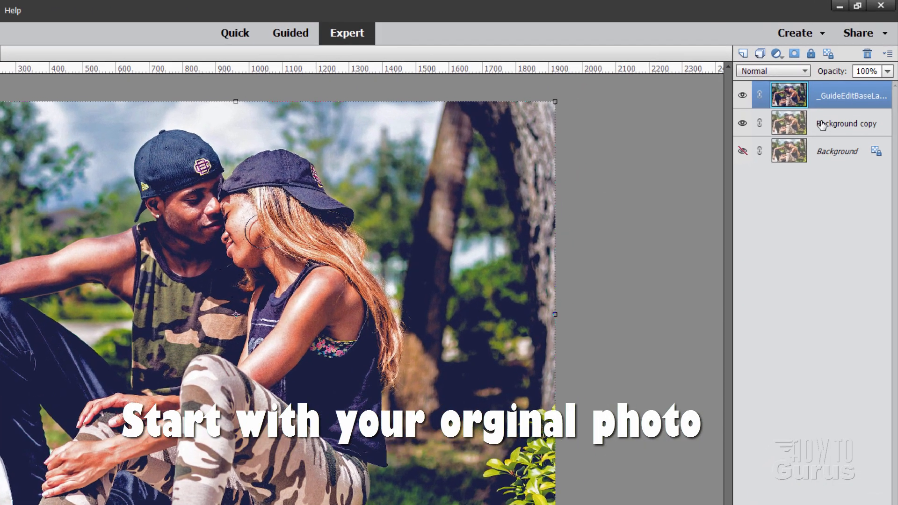
left_click(847, 123)
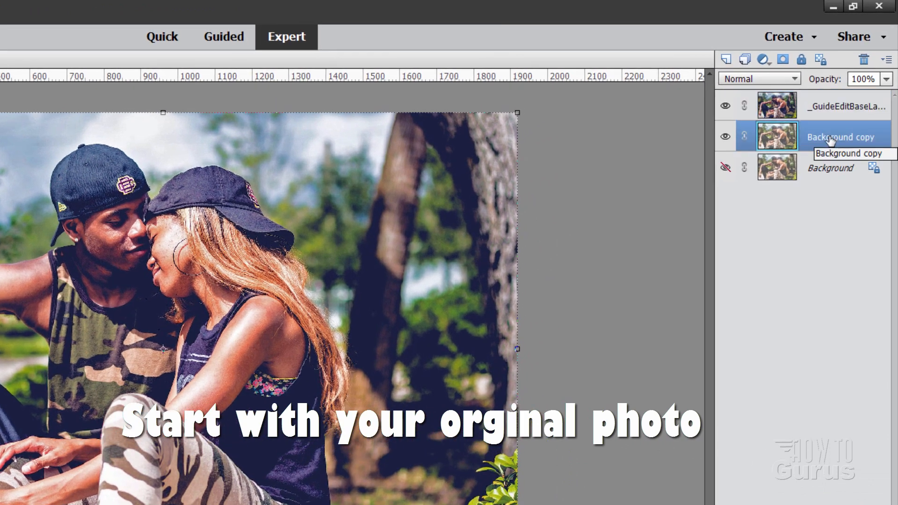
left_click(868, 60)
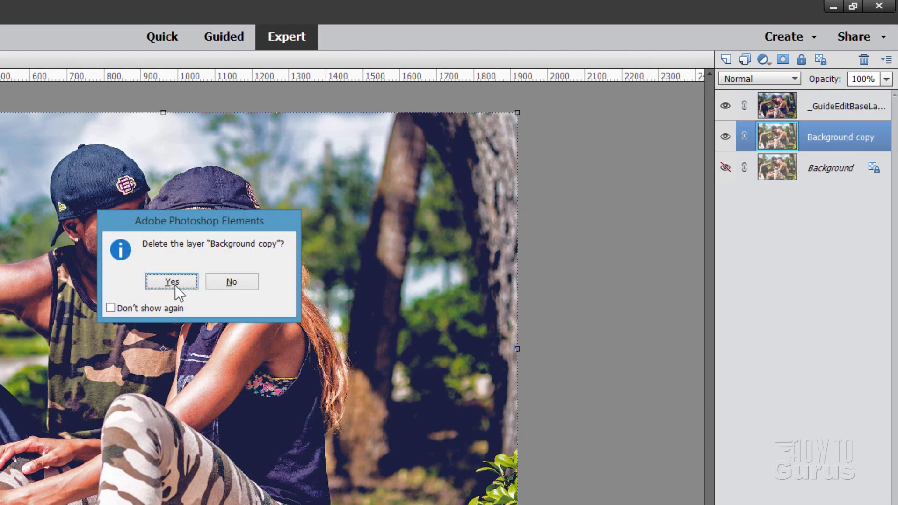
left_click(172, 281)
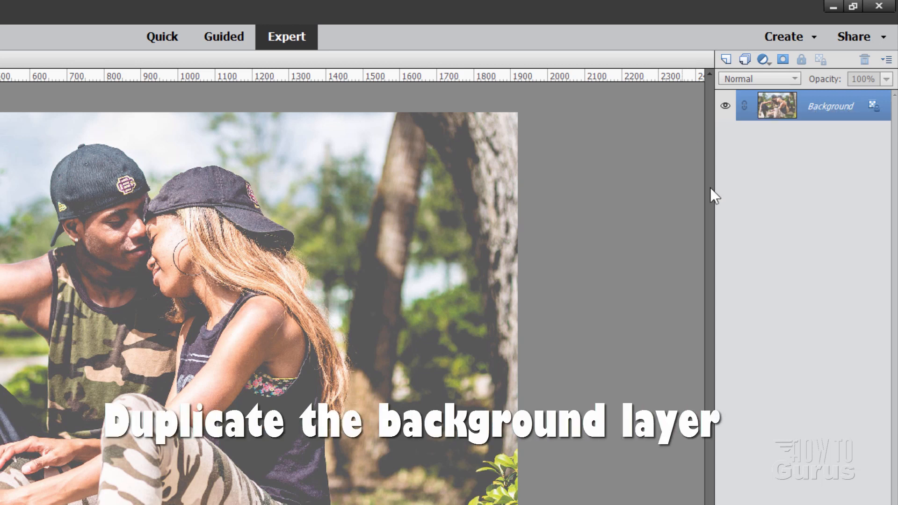
- Duplicate the Background layer into a new layer named 'Background copy'
right_click(830, 105)
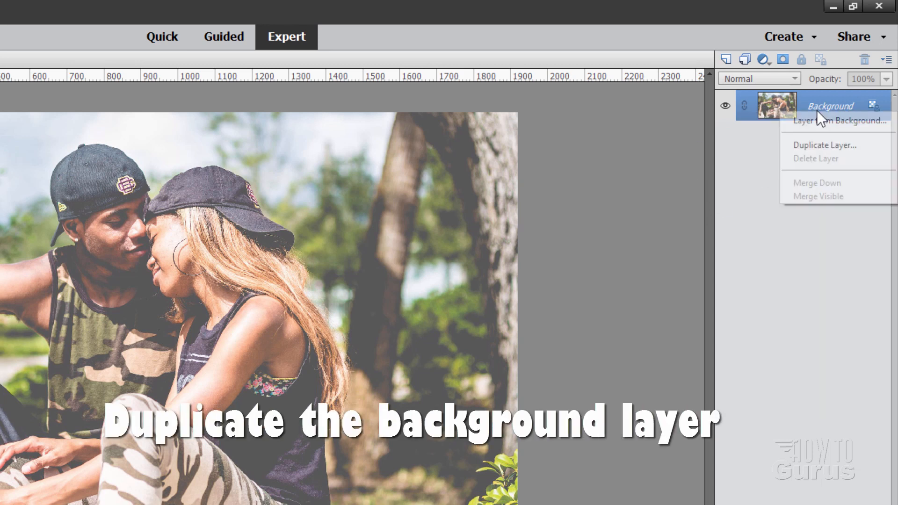
left_click(823, 145)
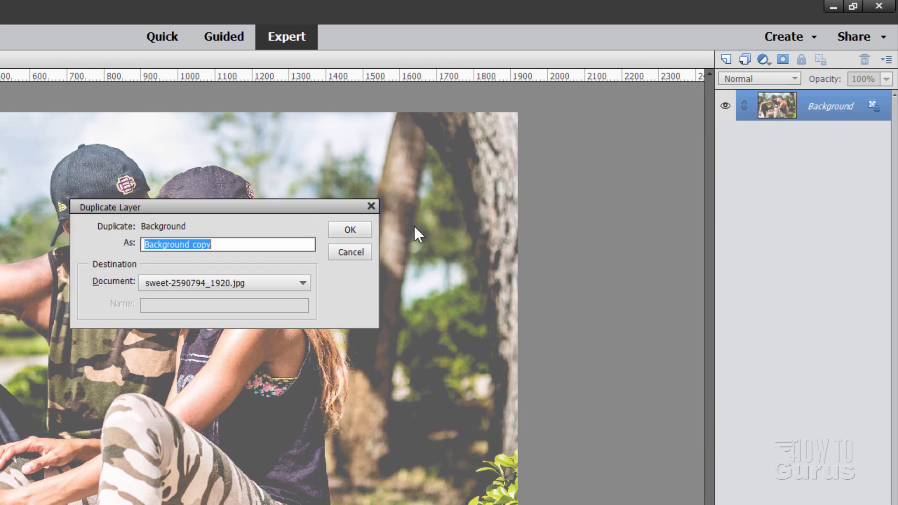
left_click(349, 229)
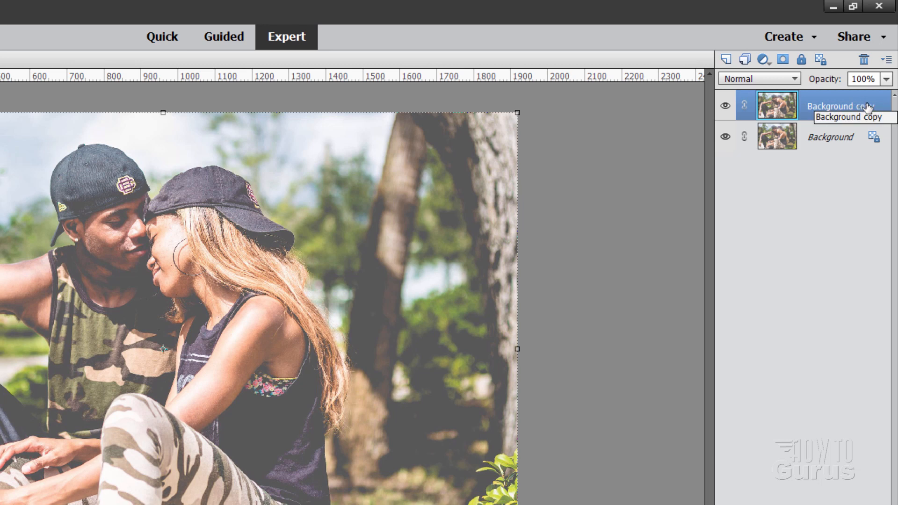
mouse_move(844, 145)
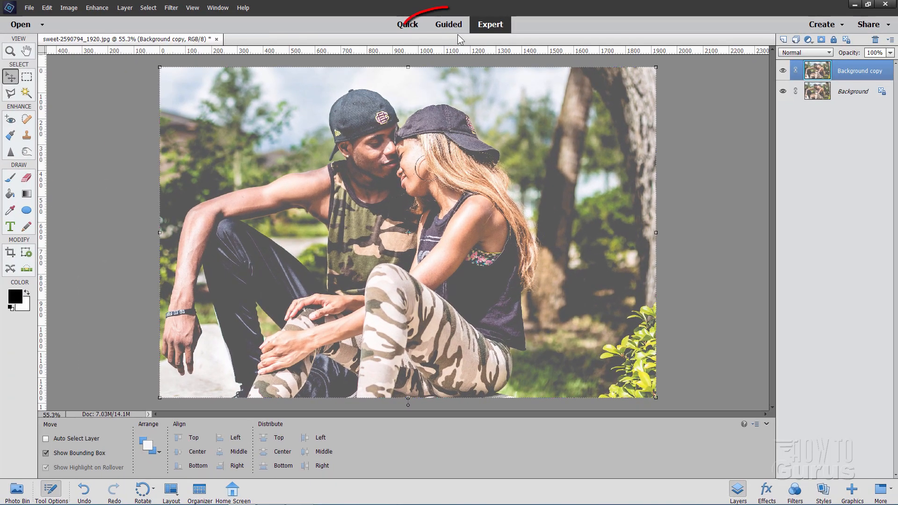
- Open the Lighten and Darken guided edit from the Guided Basics edits
left_click(448, 24)
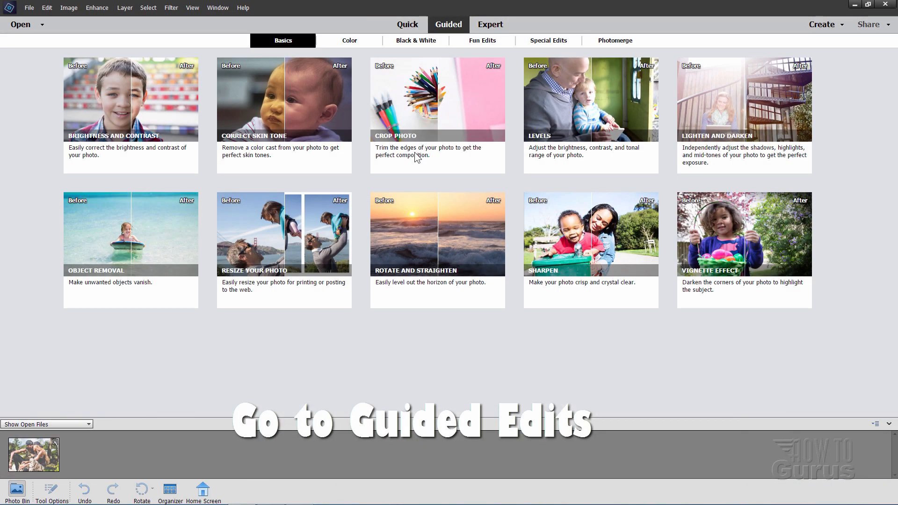
left_click(283, 41)
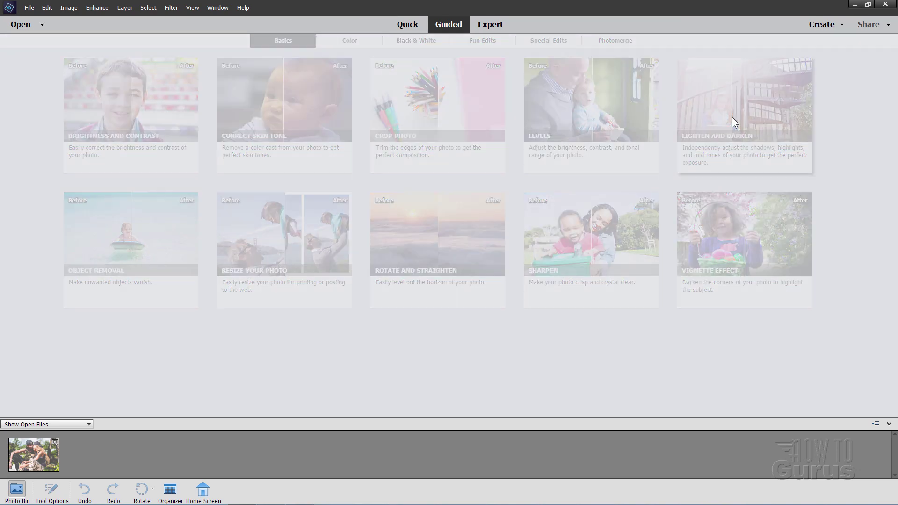
left_click(744, 100)
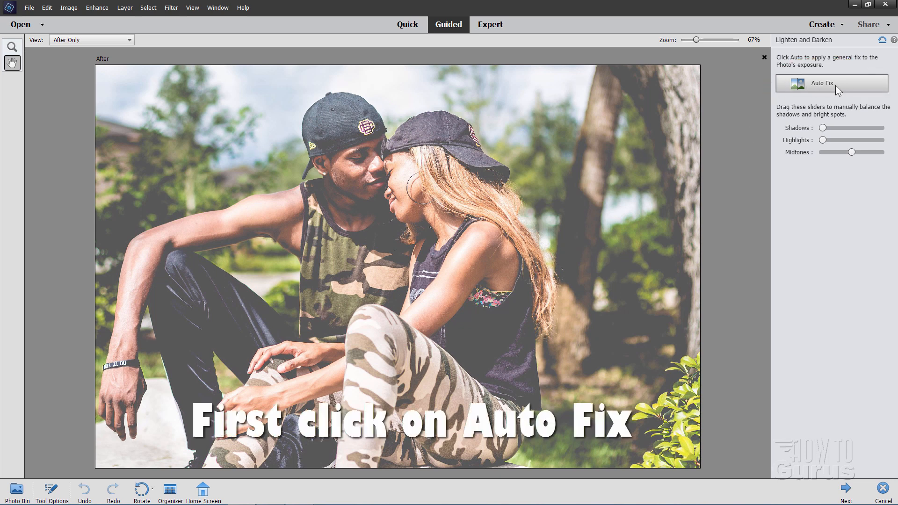
- Apply Auto Fix, lighten the Midtones slider, and nudge Highlights slightly right
left_click(831, 83)
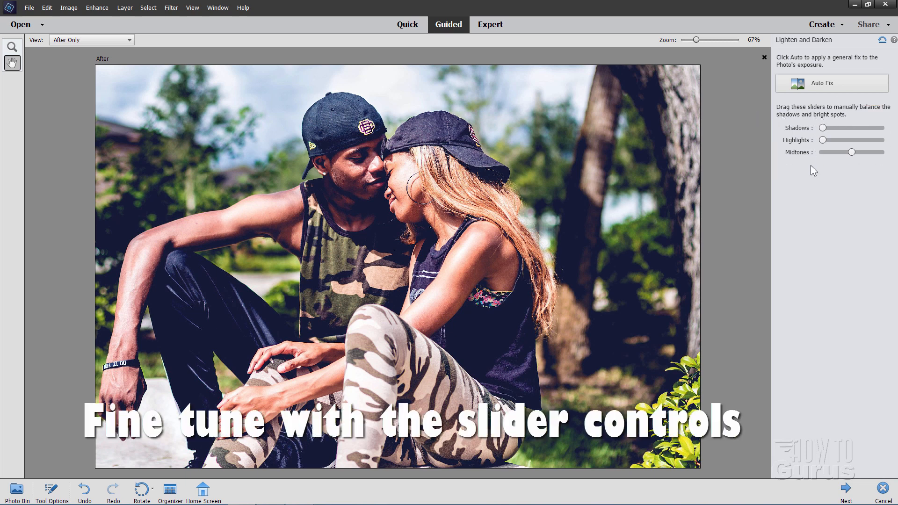
mouse_move(818, 164)
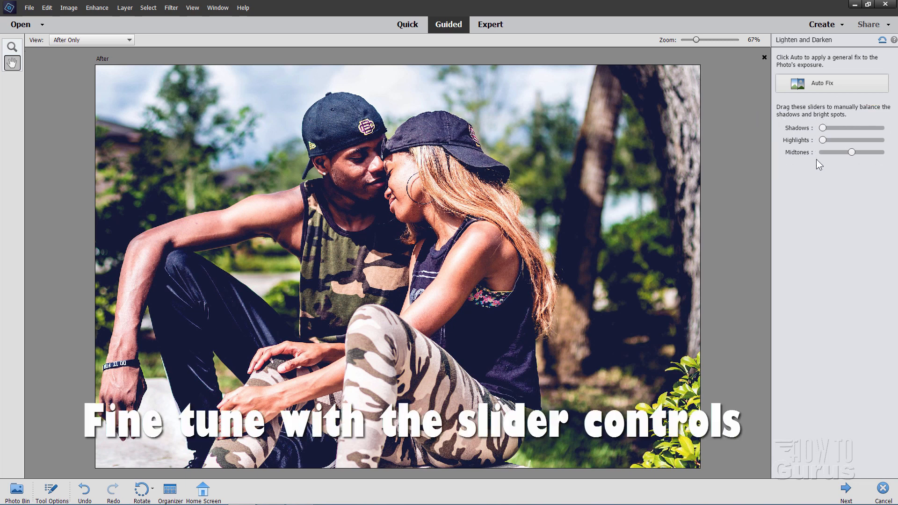
left_click_drag(851, 152, 851, 151)
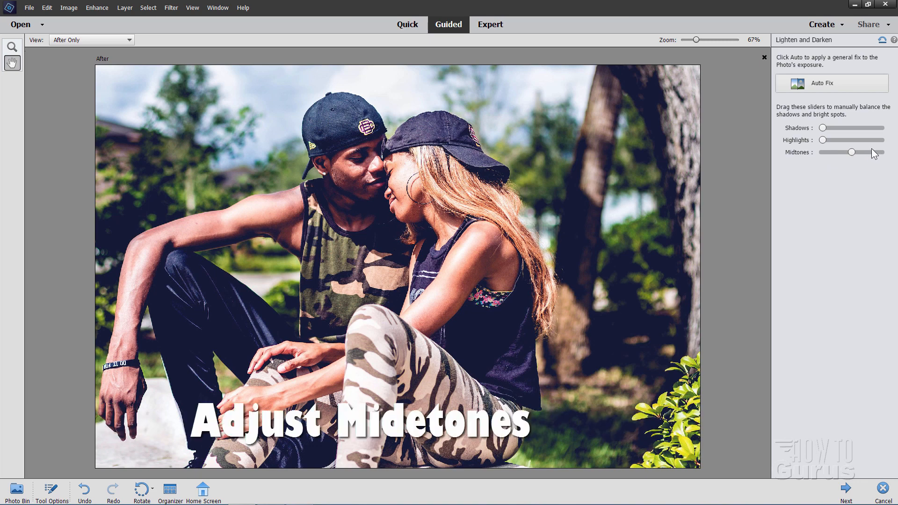
left_click_drag(852, 152, 850, 153)
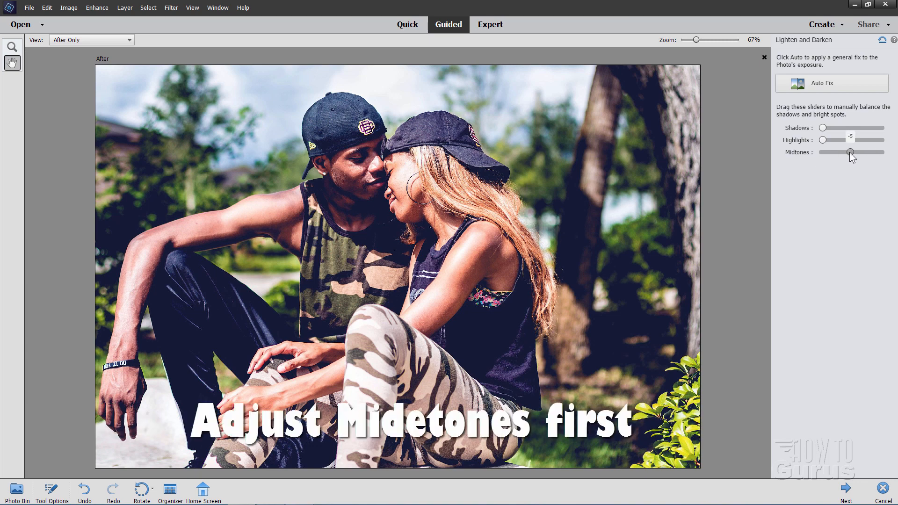
left_click_drag(849, 152, 835, 152)
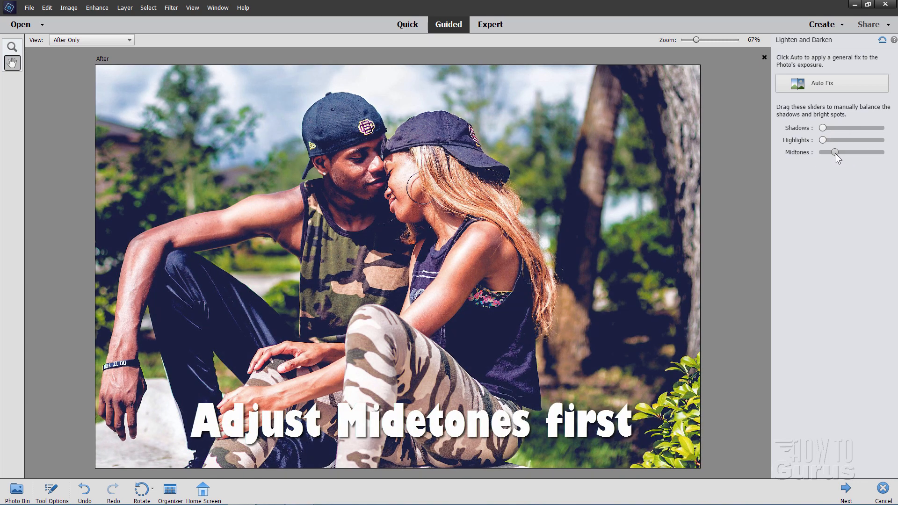
left_click_drag(834, 152, 847, 153)
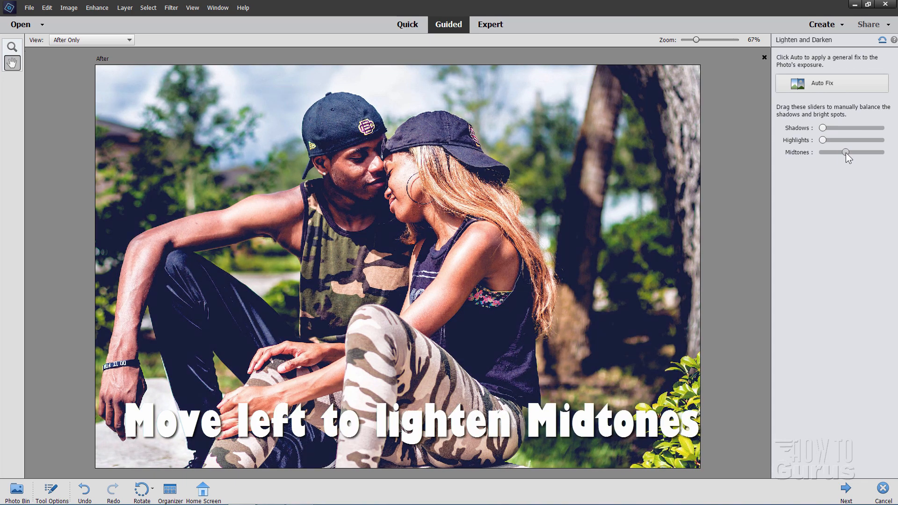
left_click_drag(846, 152, 839, 152)
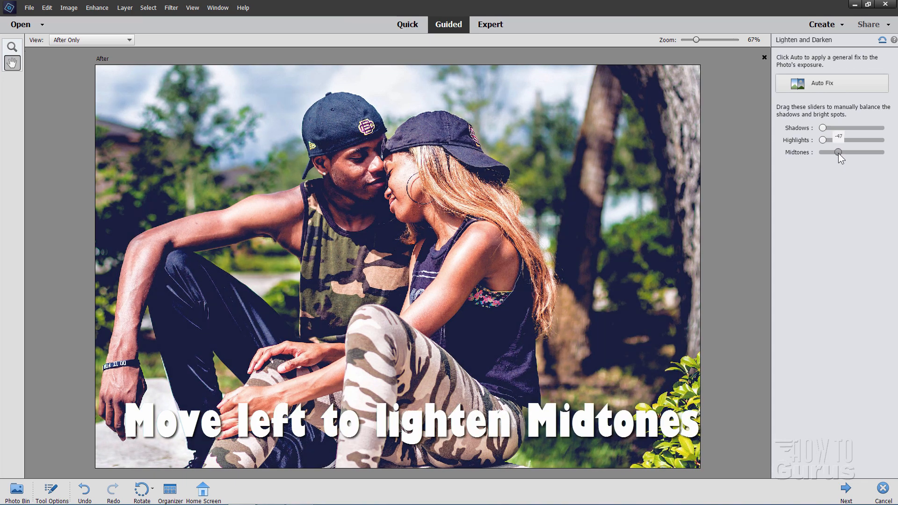
left_click_drag(824, 140, 836, 140)
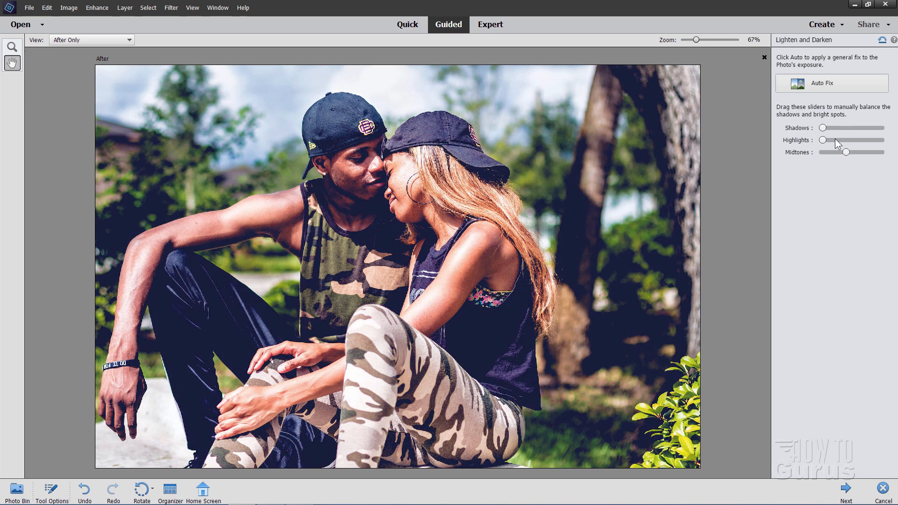
left_click_drag(823, 128, 829, 127)
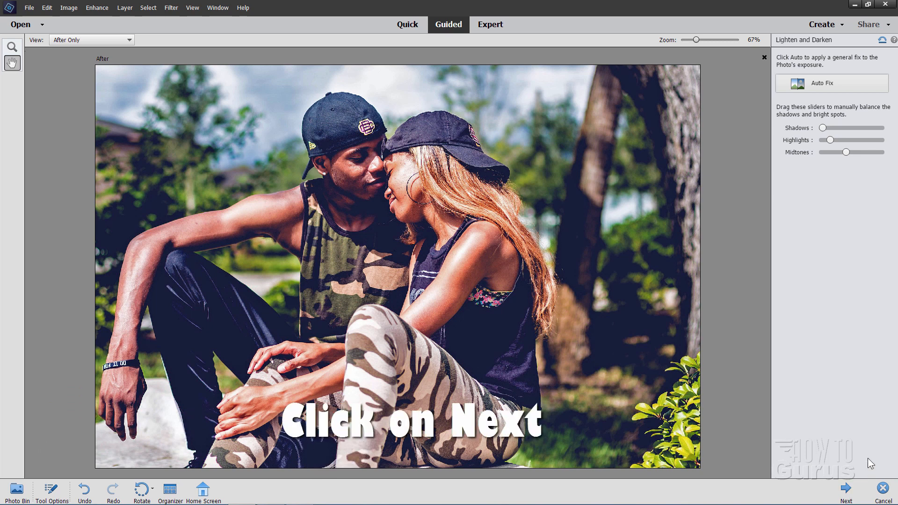
left_click(844, 489)
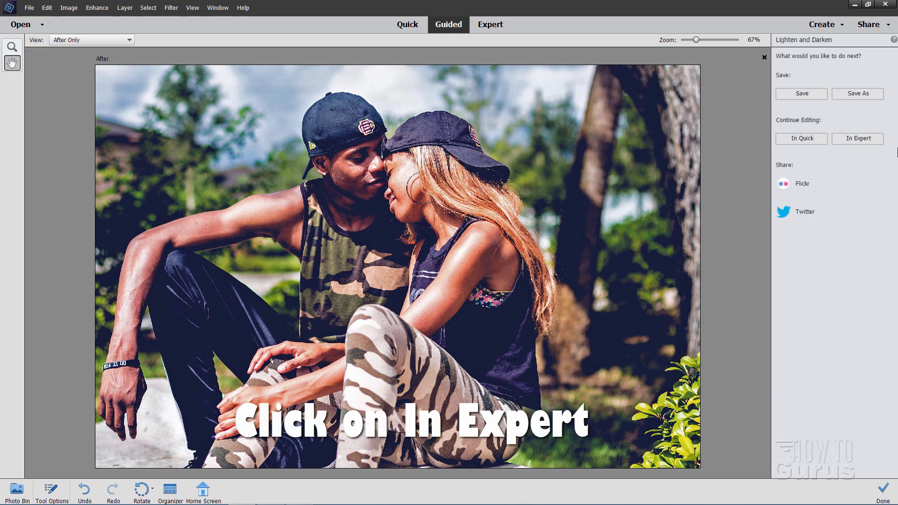
left_click(857, 139)
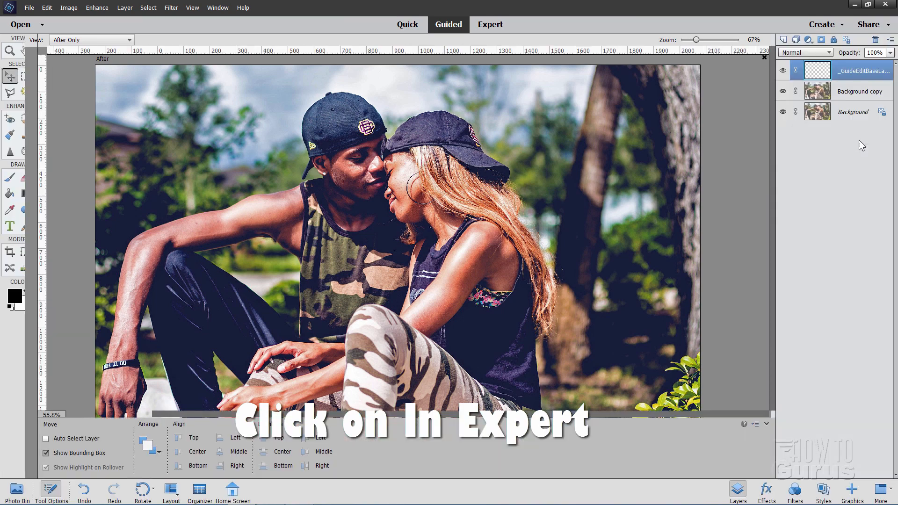
left_click(490, 25)
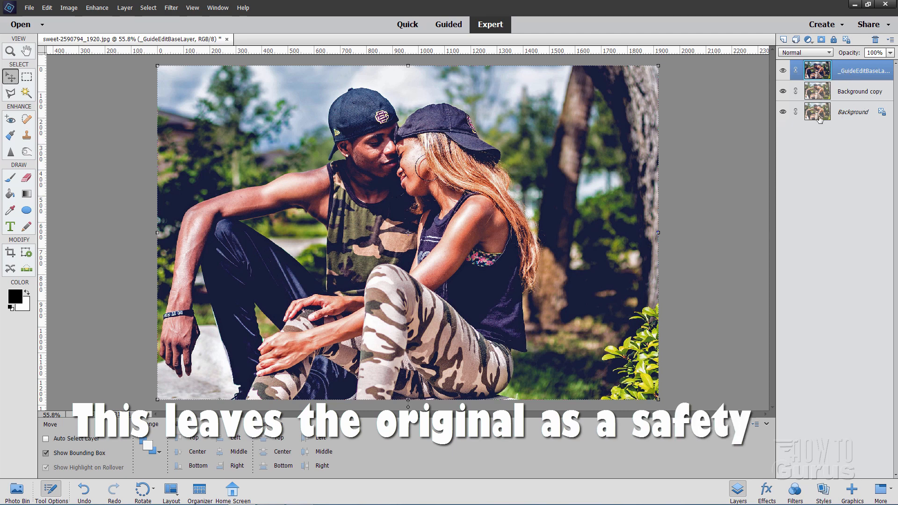
mouse_move(818, 117)
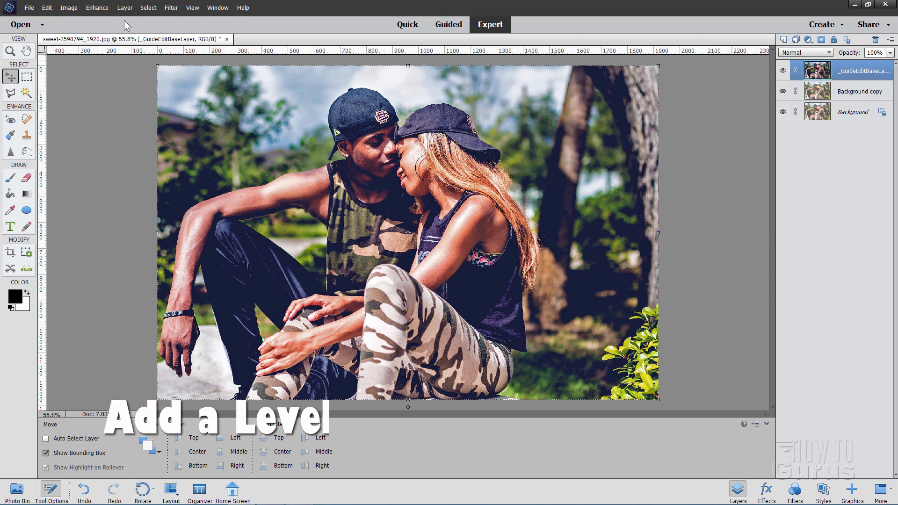
- Add a clipped Levels adjustment layer and move the black input slider slightly right
left_click(124, 7)
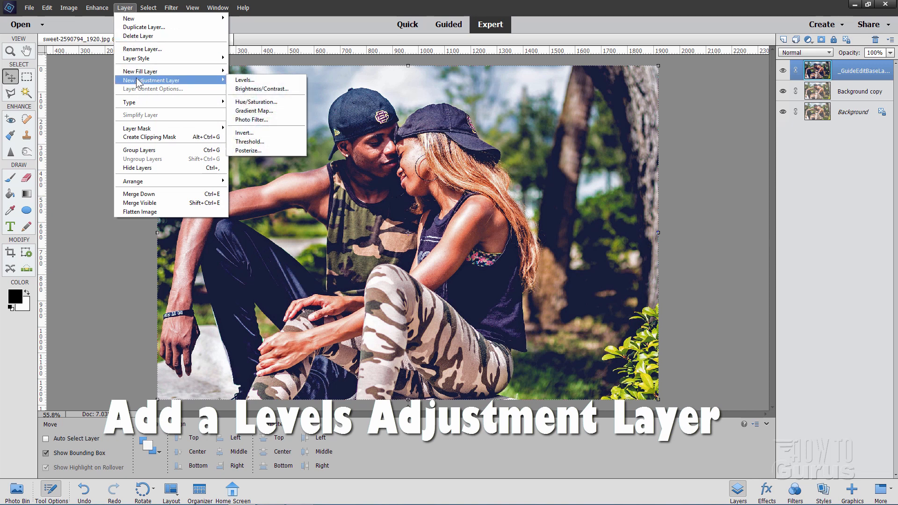
left_click(244, 79)
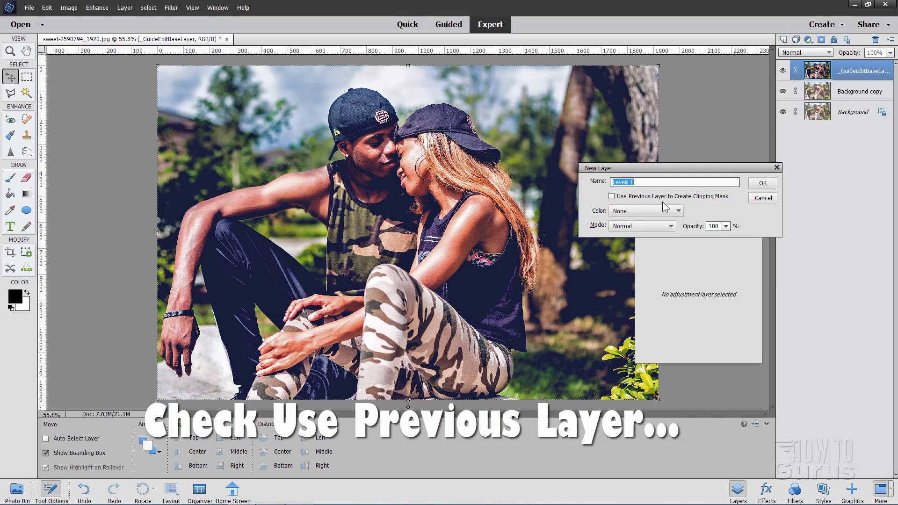
left_click(612, 196)
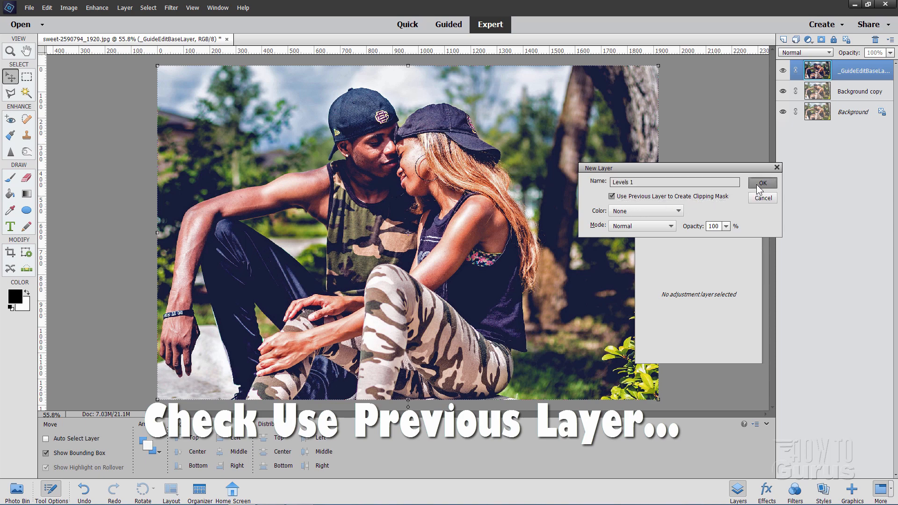
left_click(763, 183)
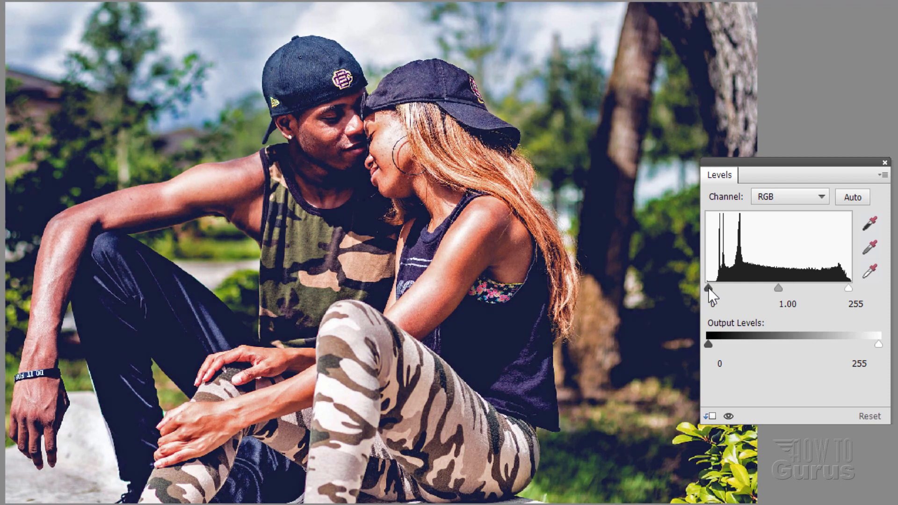
left_click_drag(709, 288, 716, 288)
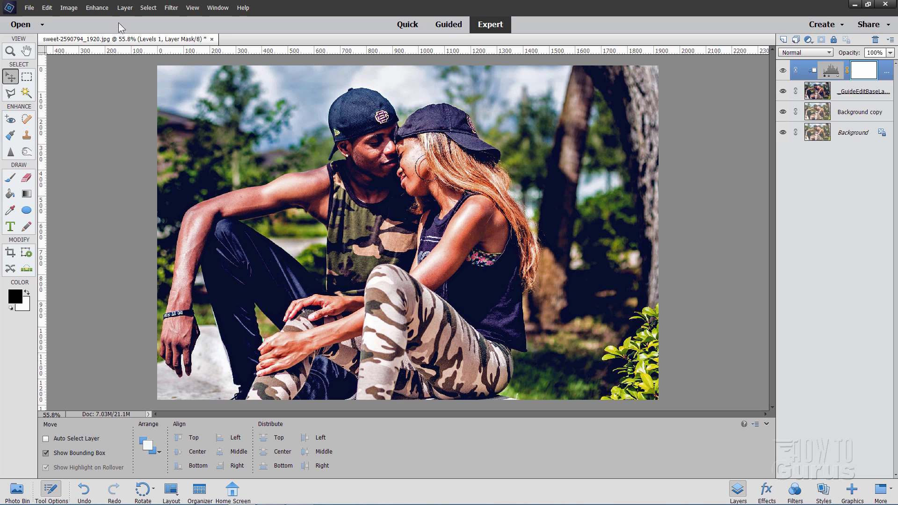
left_click(124, 7)
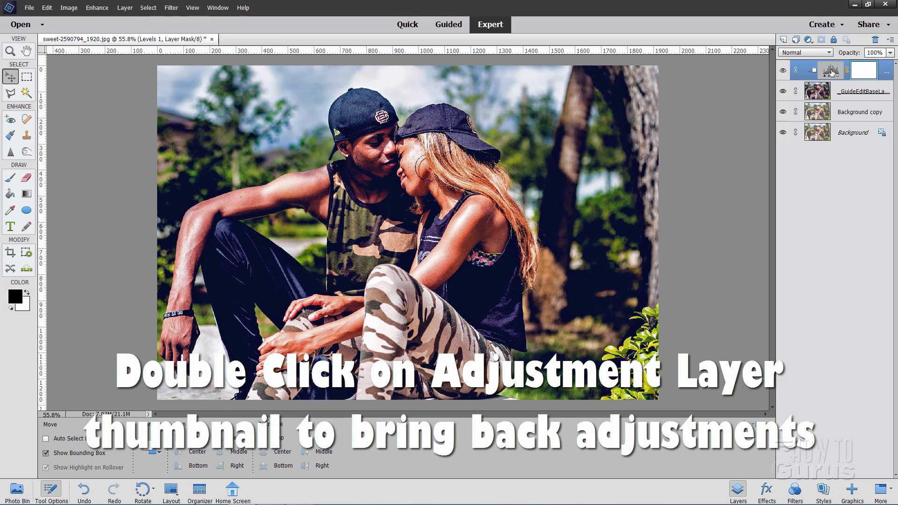
double_click(829, 70)
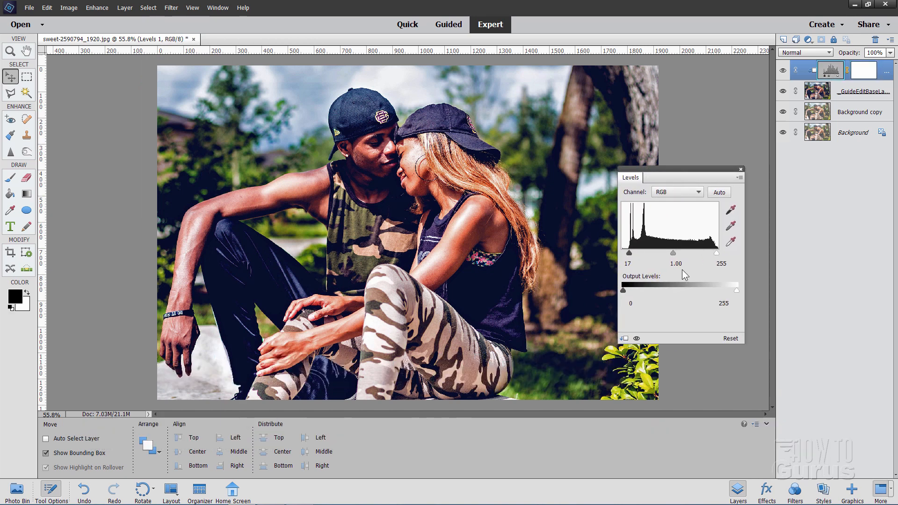
left_click(740, 169)
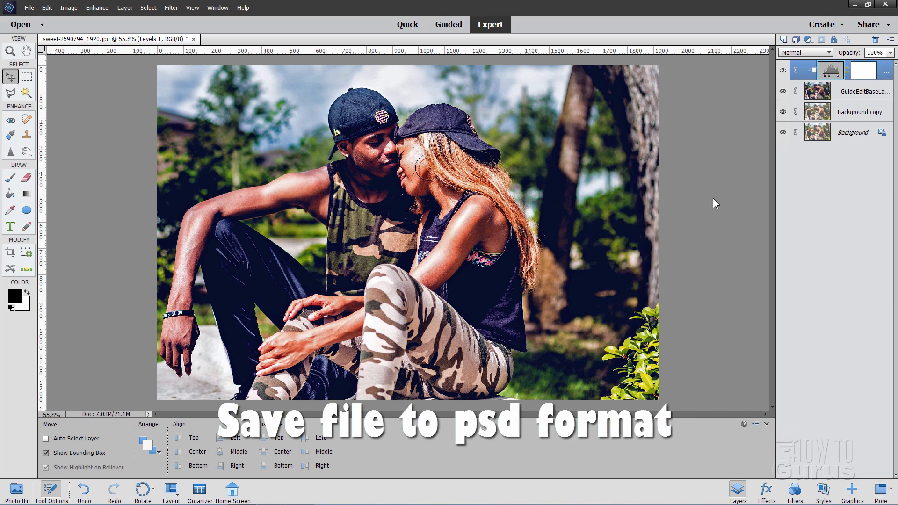
- Save the photo via Save As in Photoshop PSD format with layers
left_click(29, 8)
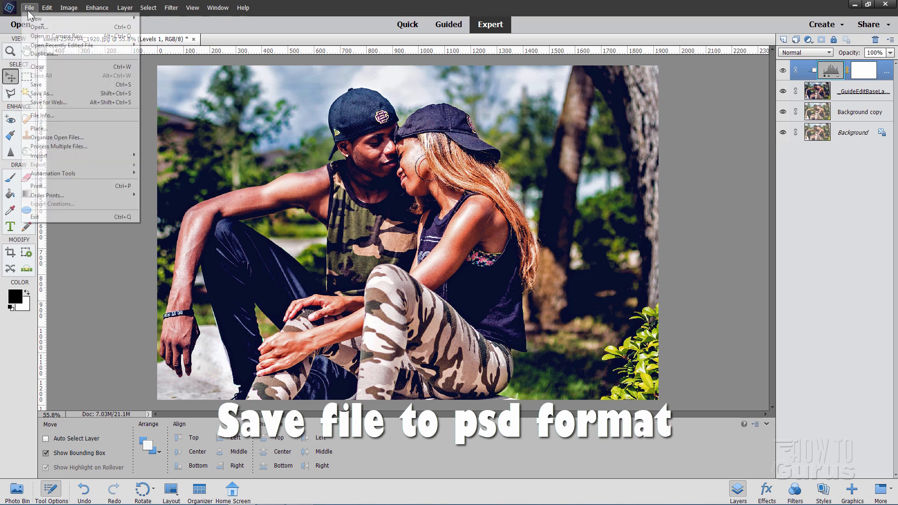
left_click(41, 94)
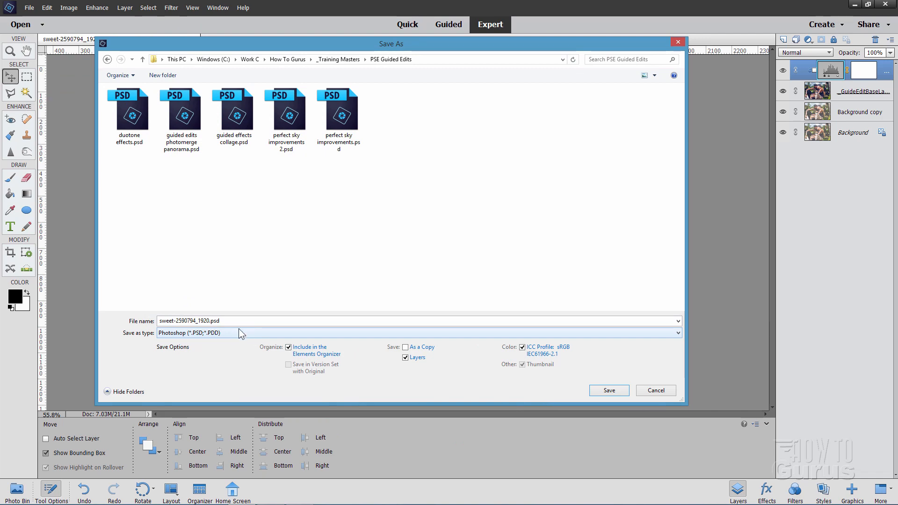
left_click(609, 389)
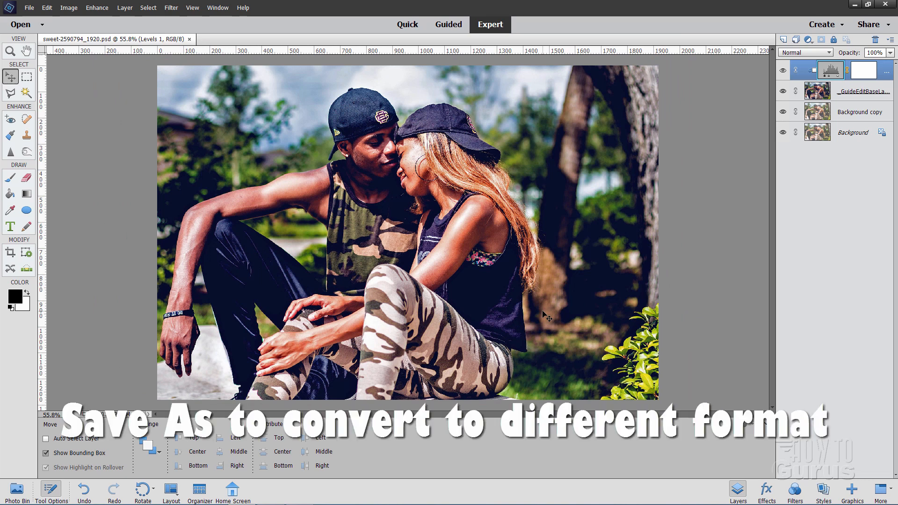
- Save a JPEG copy of the photo at Maximum quality
left_click(29, 7)
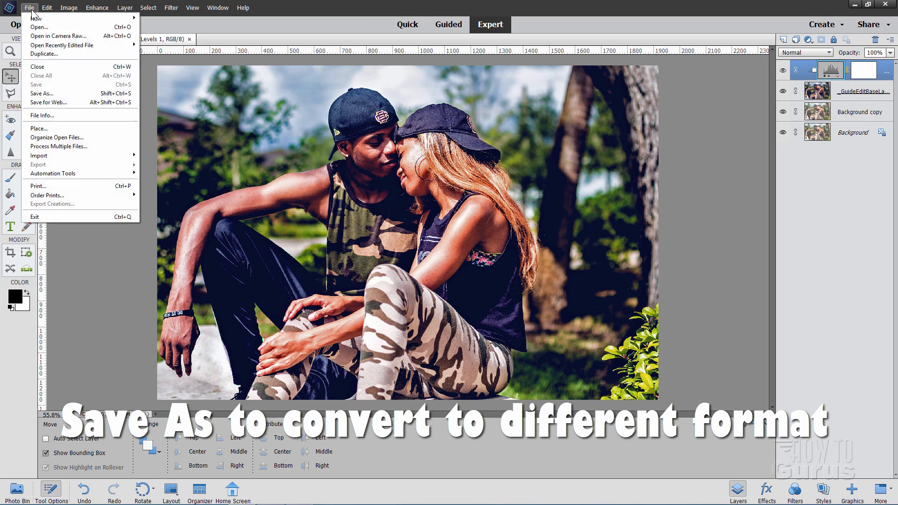
left_click(42, 93)
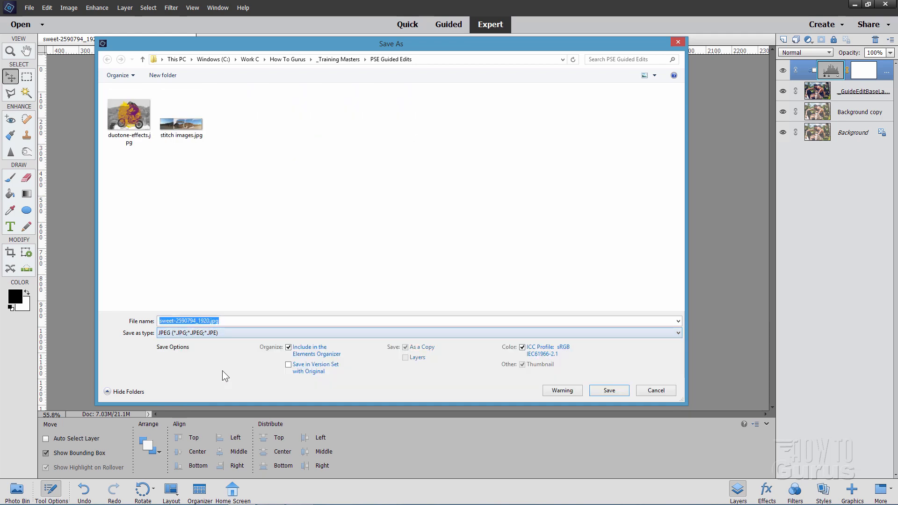
left_click(608, 390)
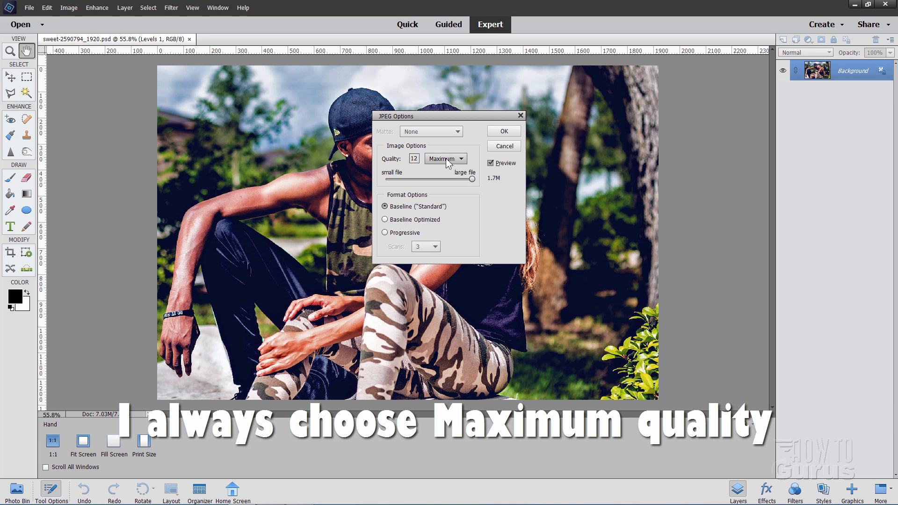
left_click(503, 131)
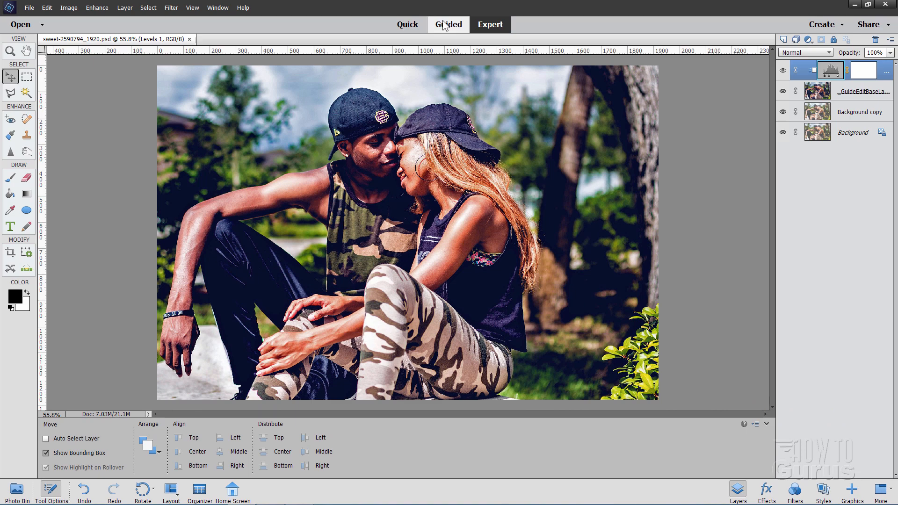
left_click(448, 25)
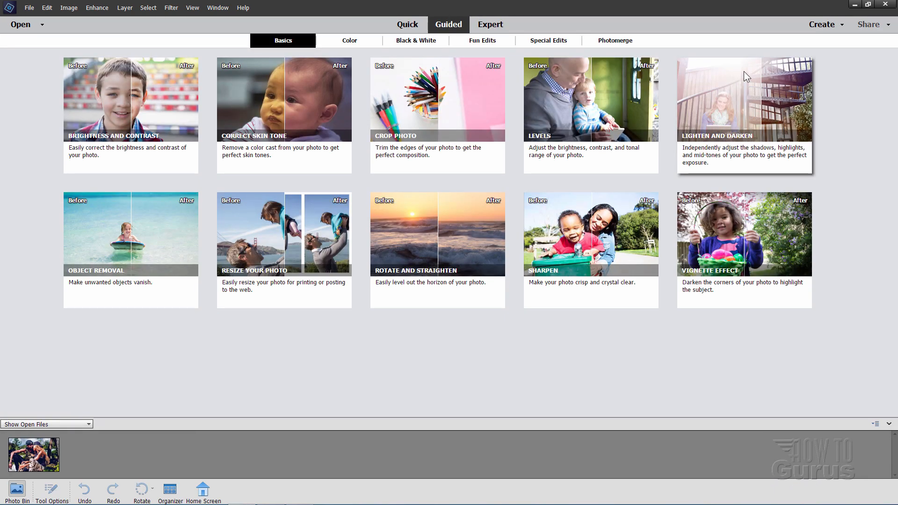
mouse_move(749, 109)
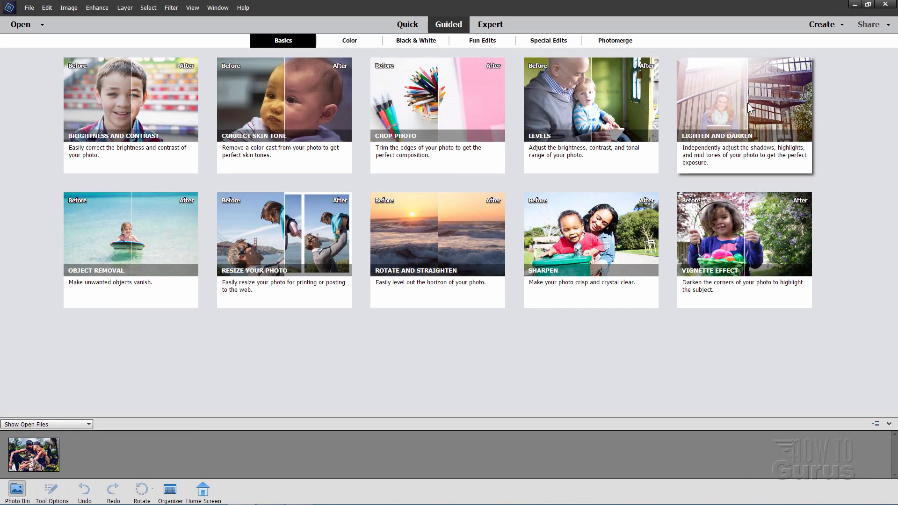
left_click(490, 24)
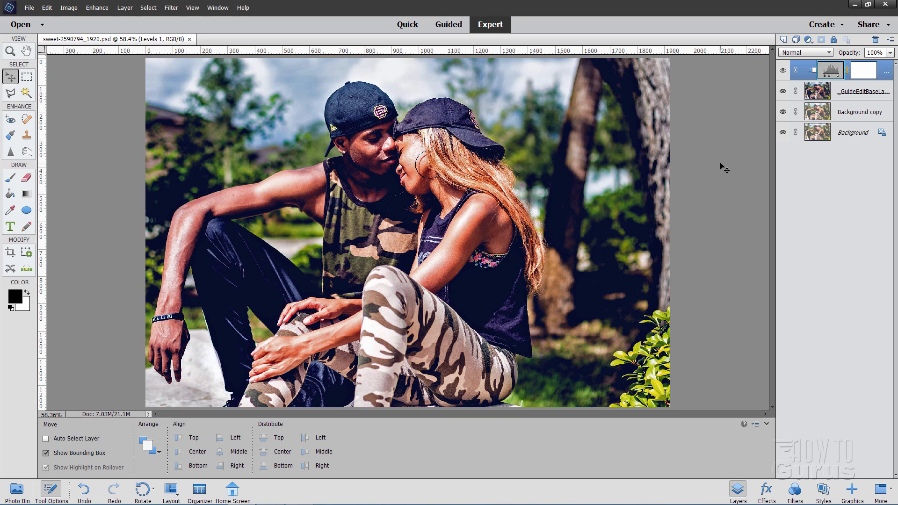
mouse_move(628, 178)
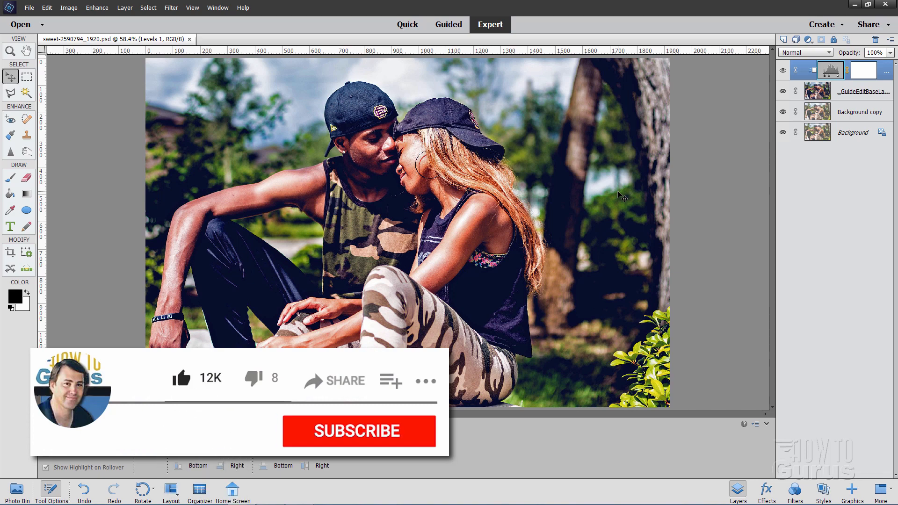
left_click(359, 432)
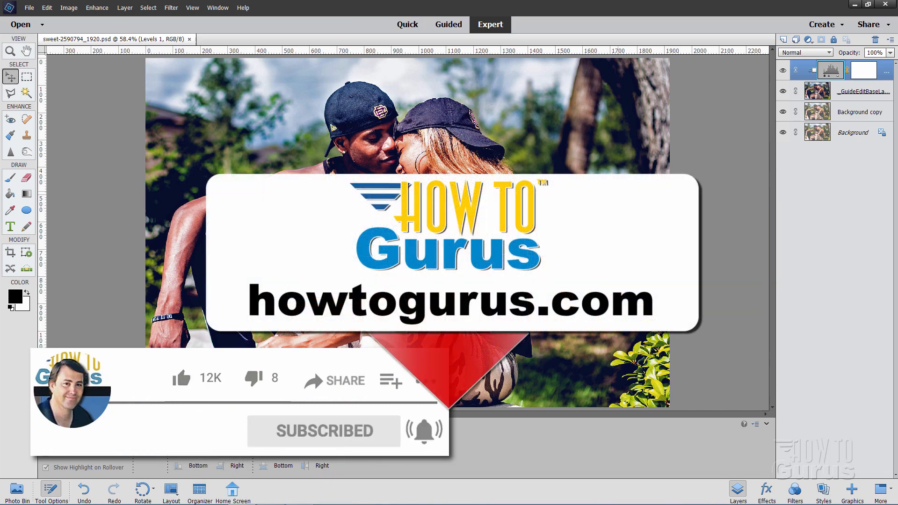